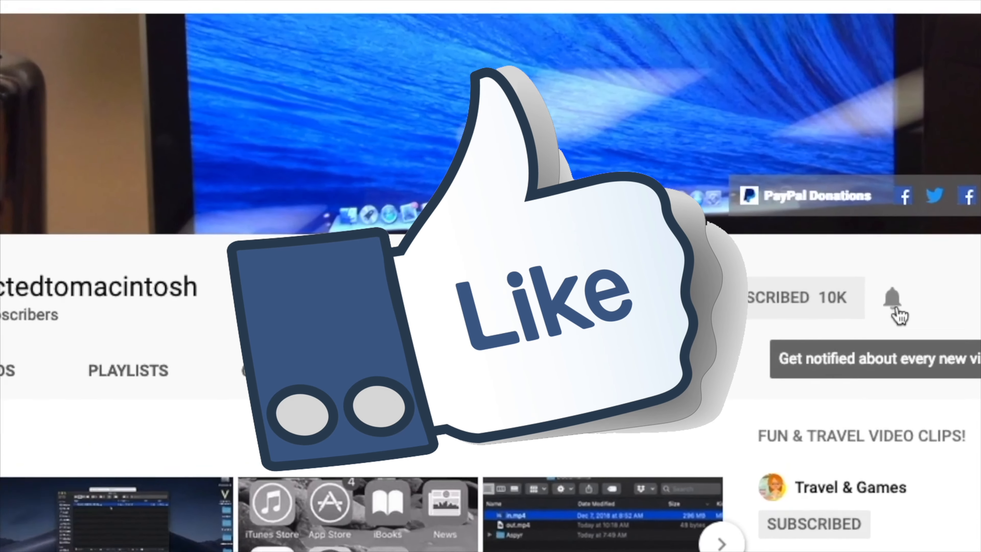
Step: Open the Apple menu from the menu bar in Finder
scroll(down, 3)
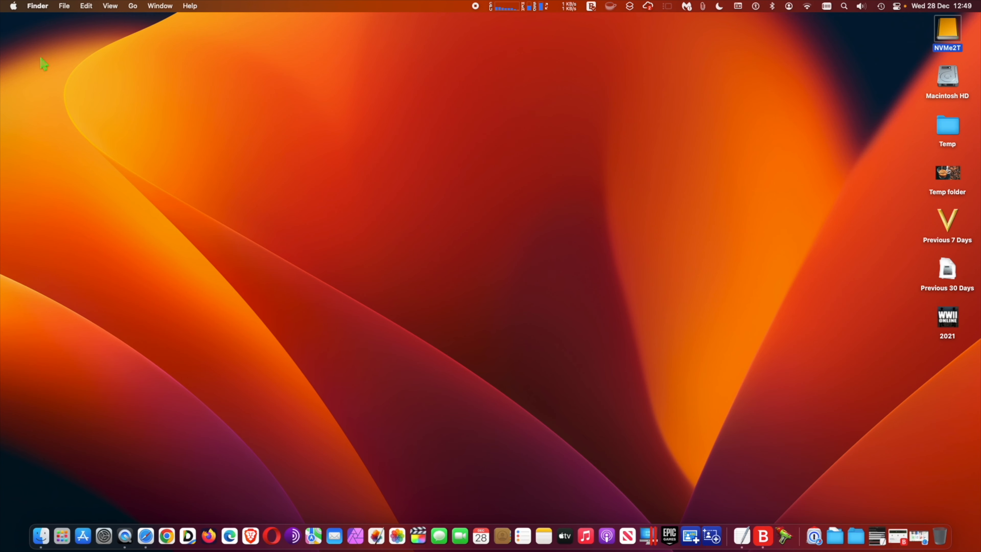
mouse_move(14, 12)
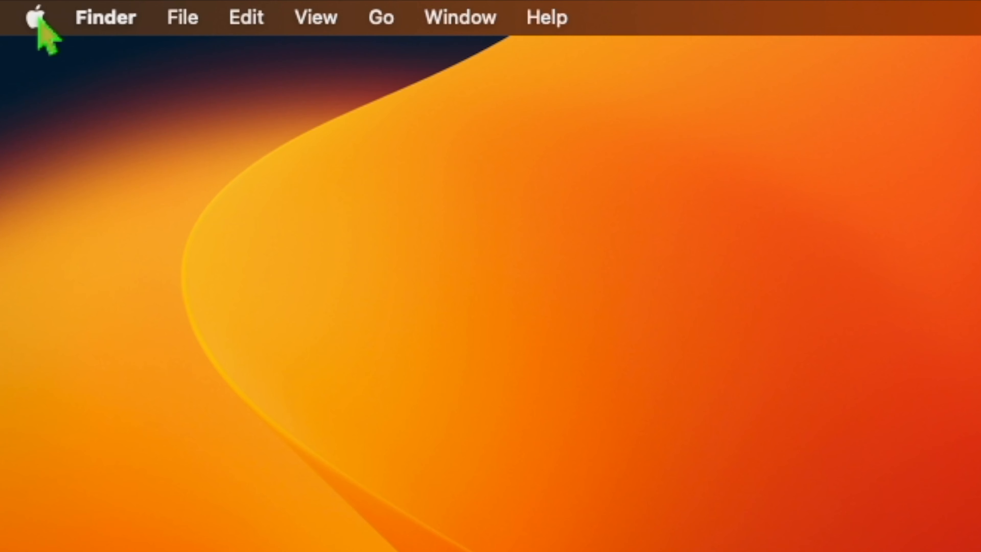
click(37, 17)
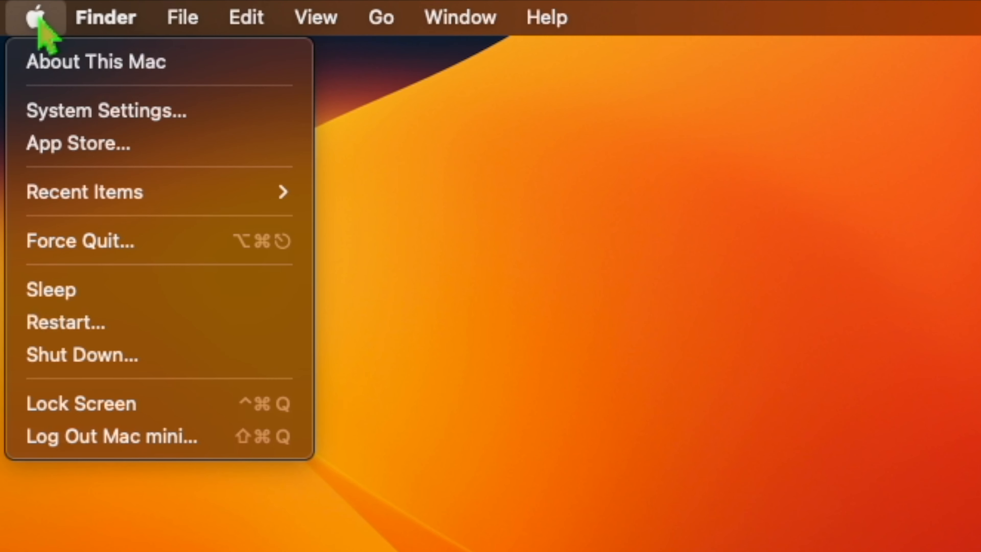
mouse_move(106, 111)
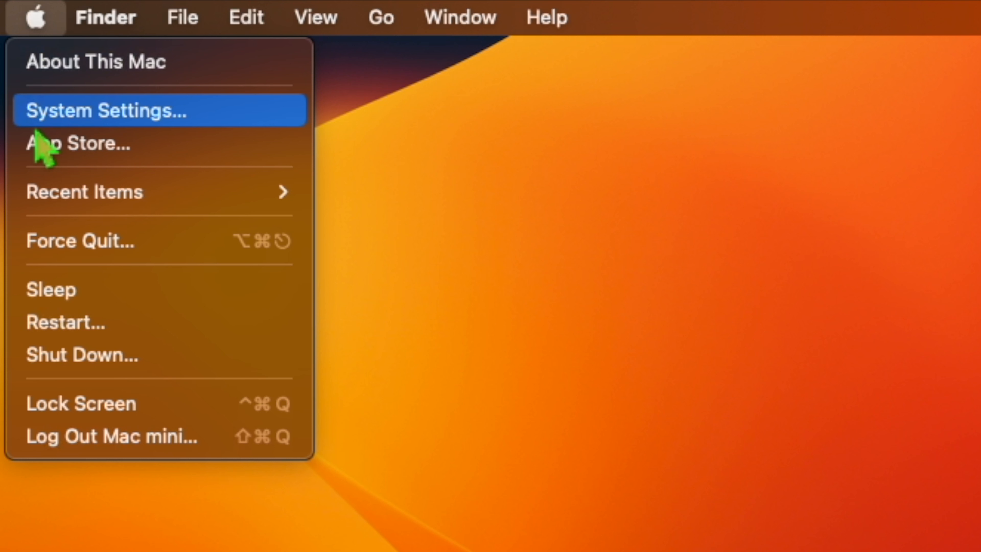
mouse_move(166, 137)
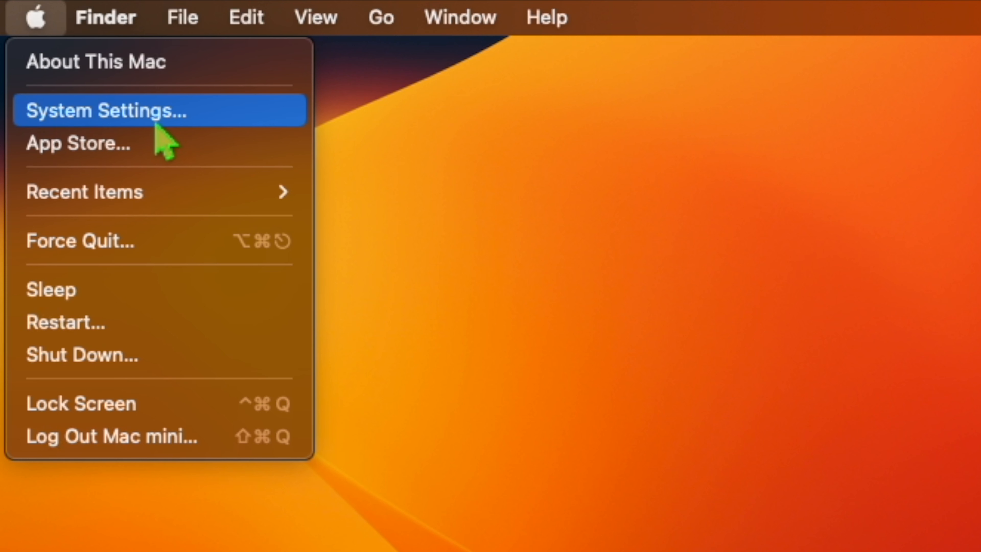
mouse_move(87, 119)
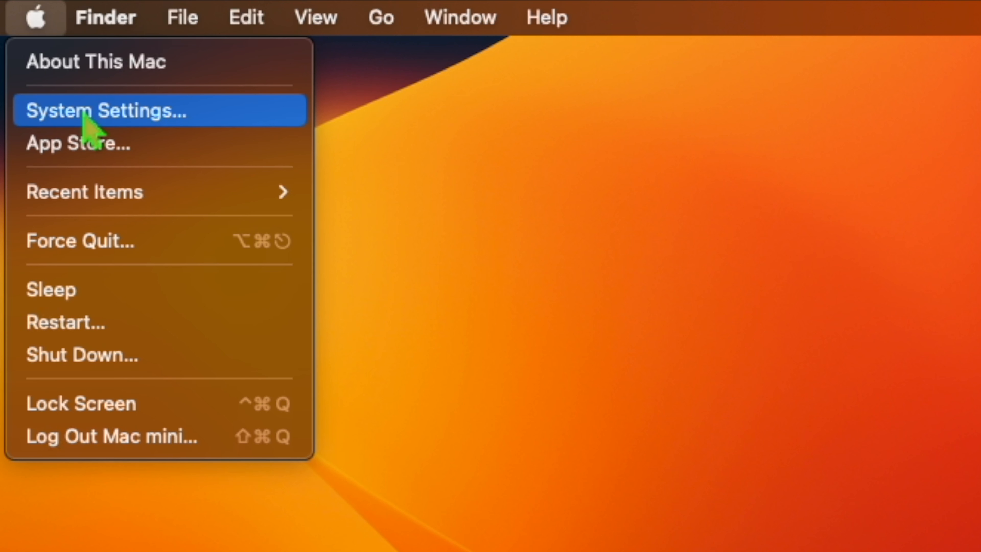
mouse_move(131, 134)
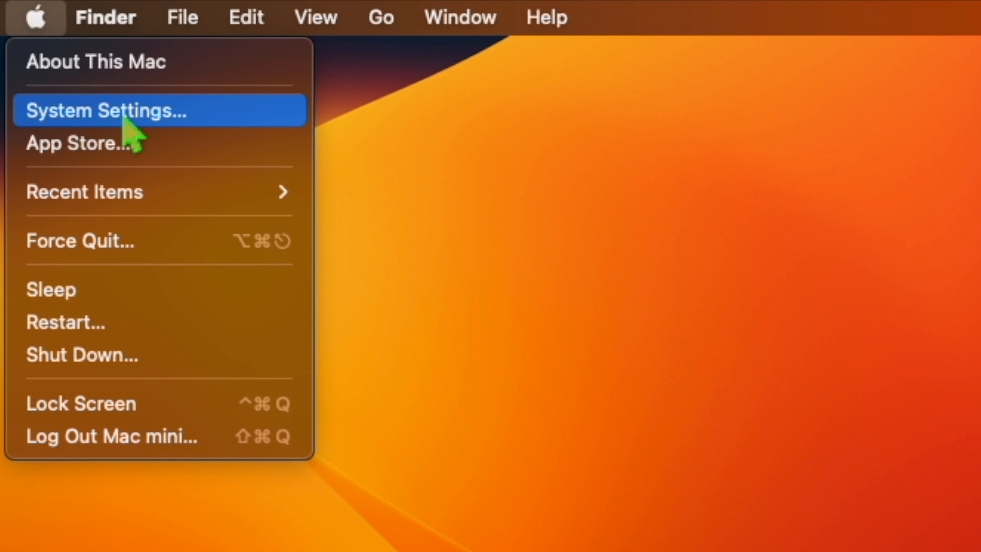
mouse_move(100, 125)
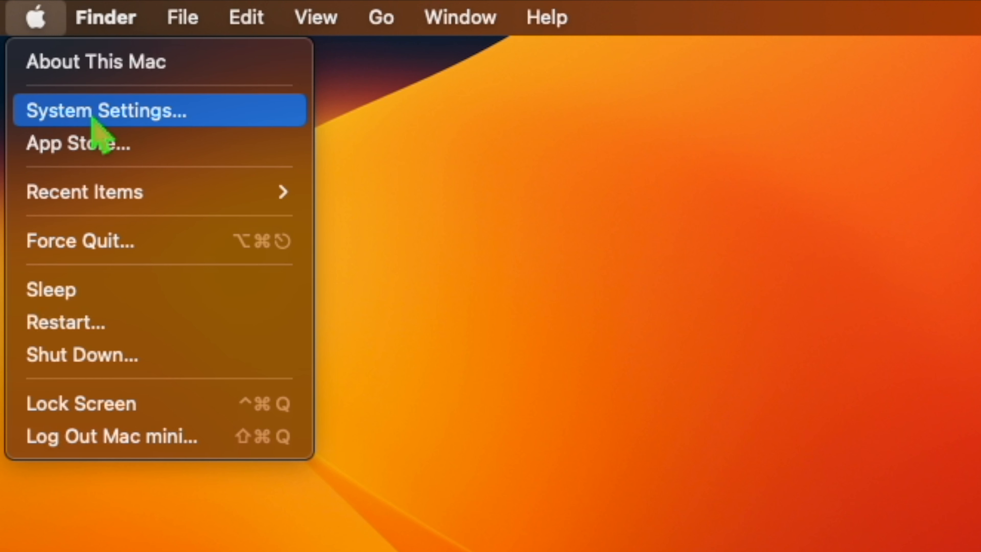
Step: Launch System Settings from the Apple menu and scroll the sidebar down
click(105, 111)
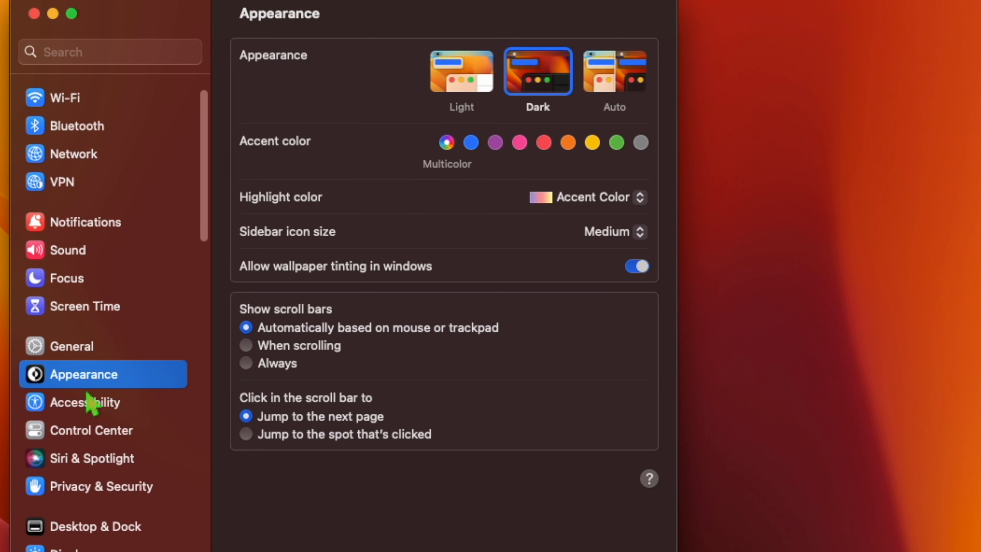
scroll(down, 3)
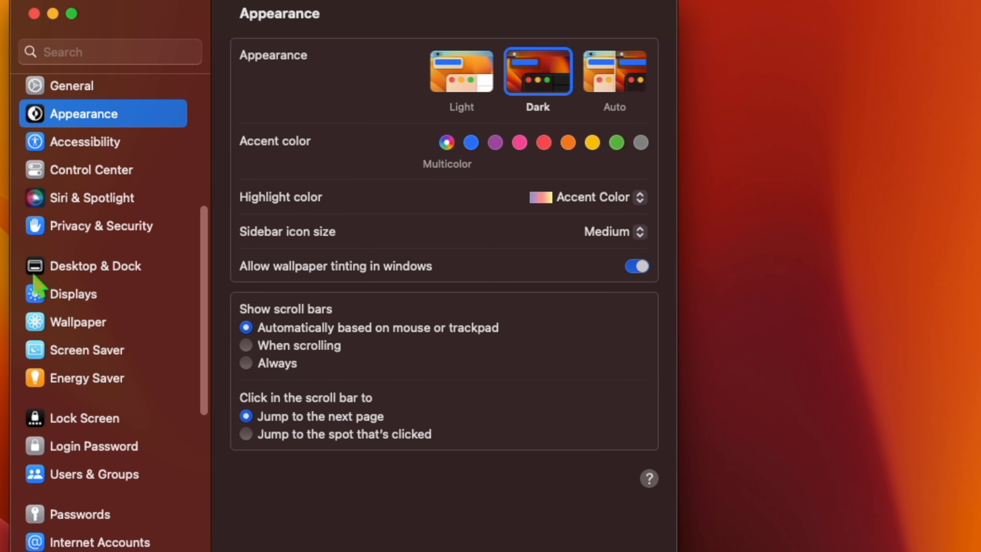
Step: Switch Stage Manager on in the Desktop & Dock pane
click(95, 265)
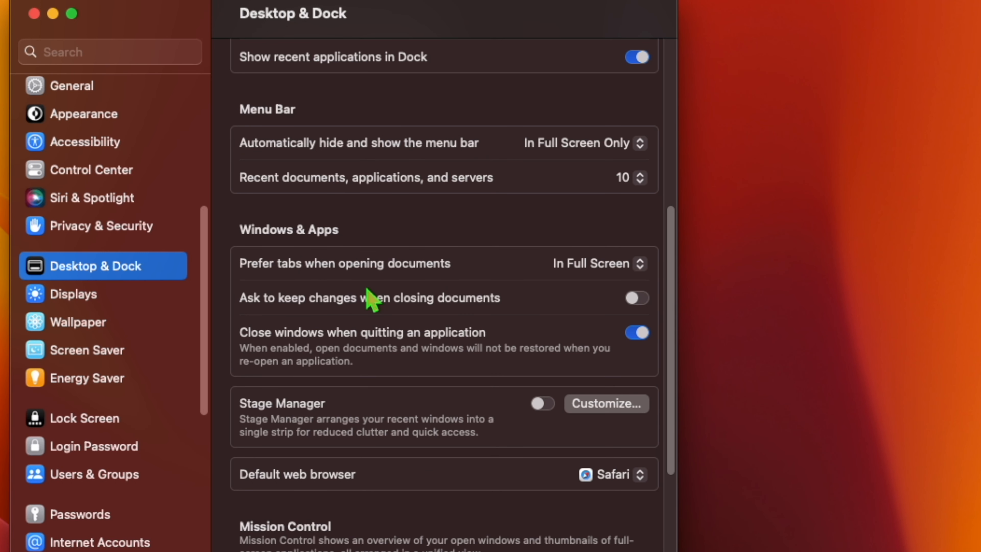
scroll(down, 3)
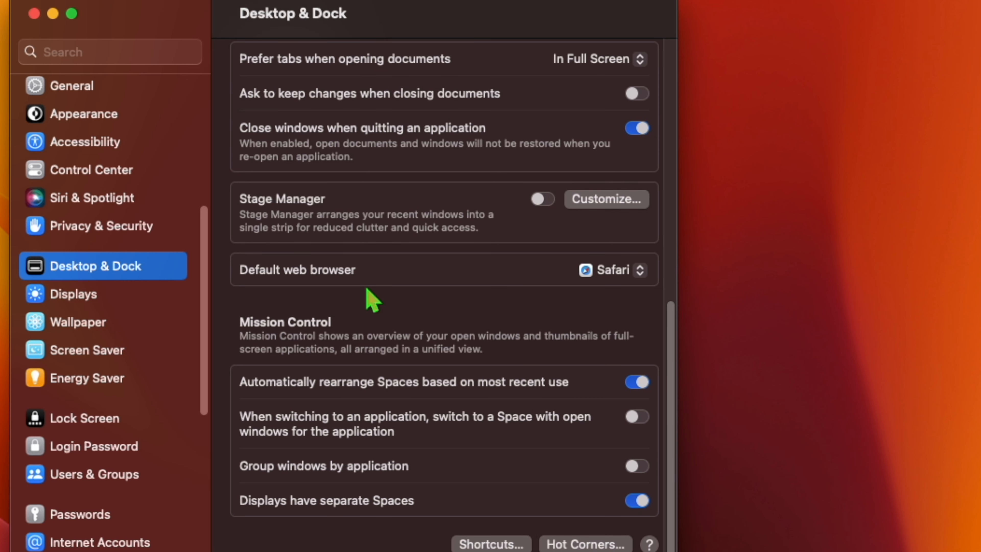
mouse_move(413, 323)
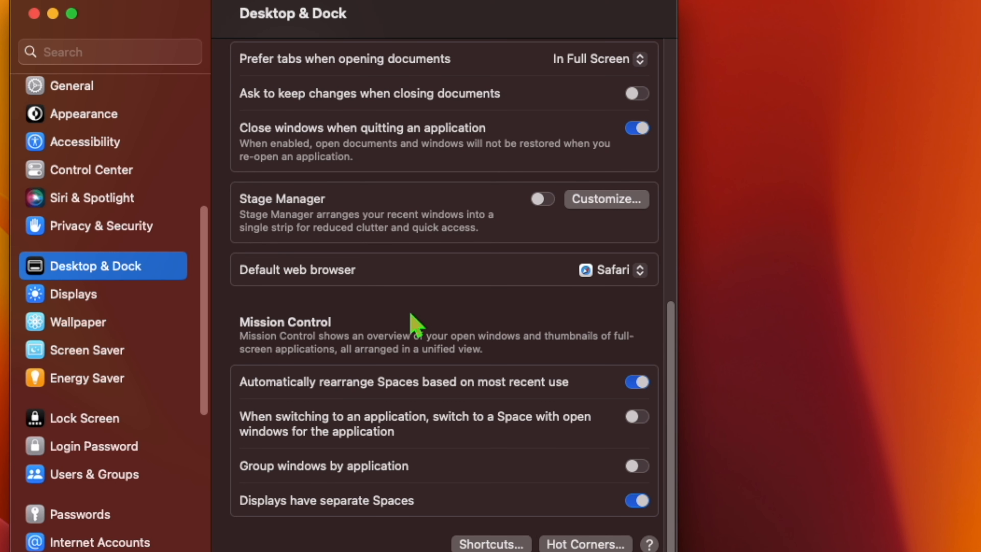
mouse_move(265, 222)
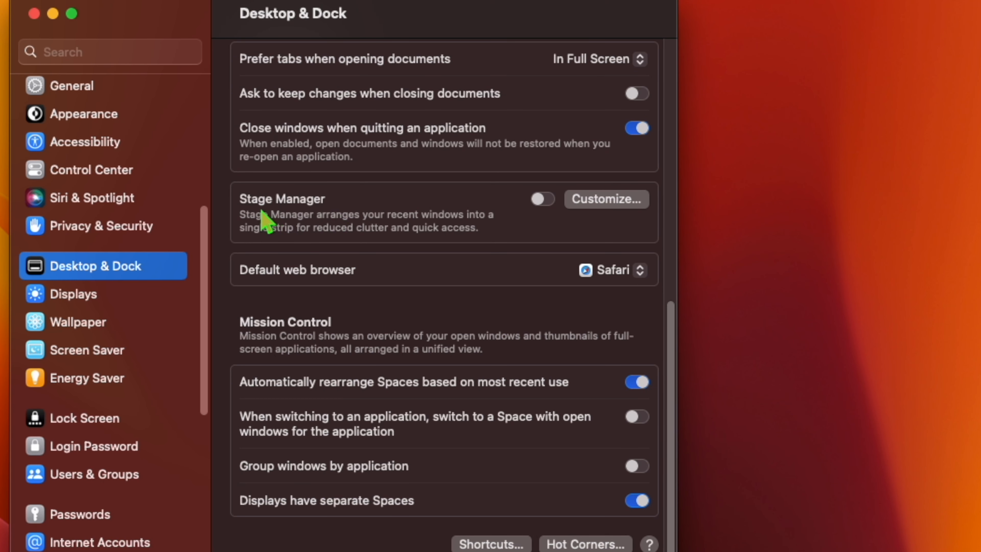
mouse_move(547, 215)
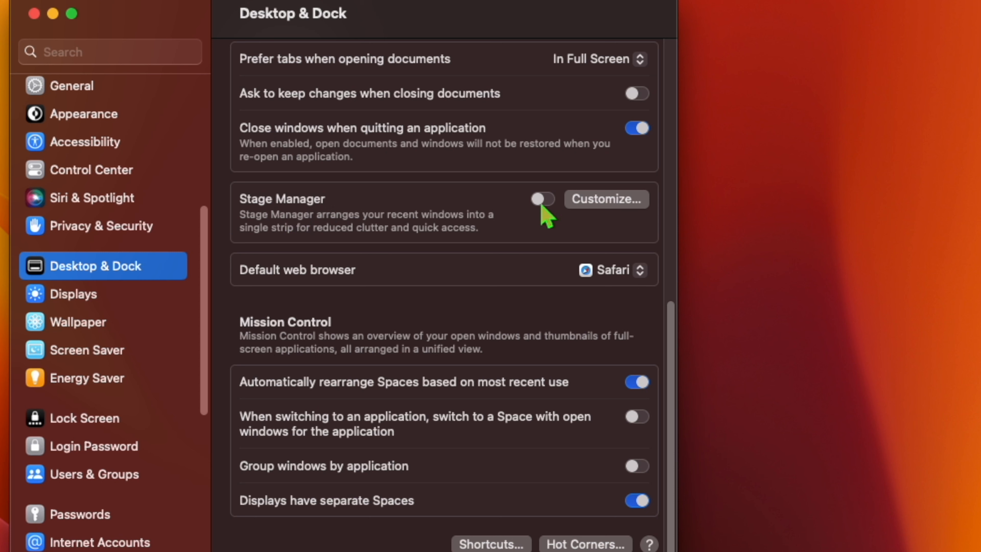
click(542, 199)
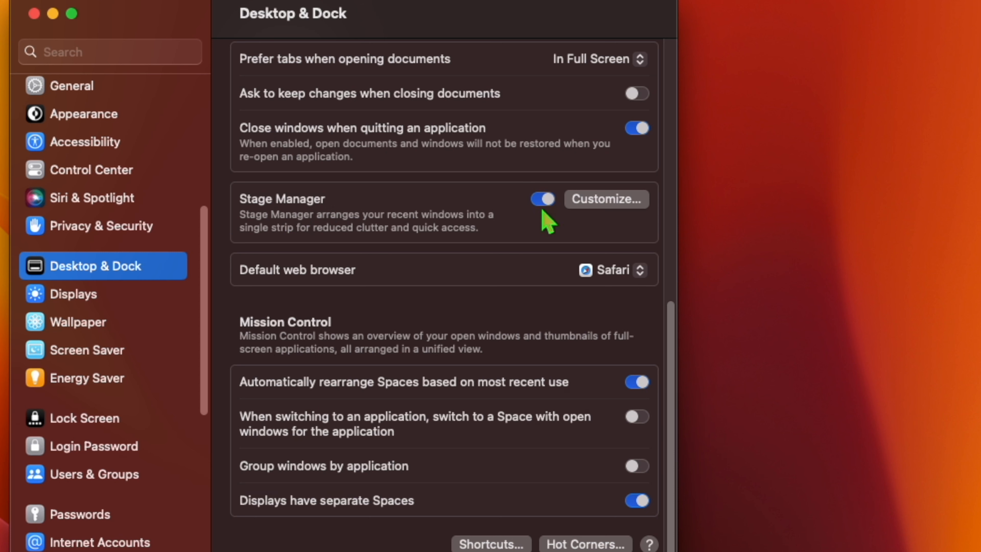
Step: Customize Stage Manager: Desktop items on, application windows shown One at a Time, then Done
click(605, 199)
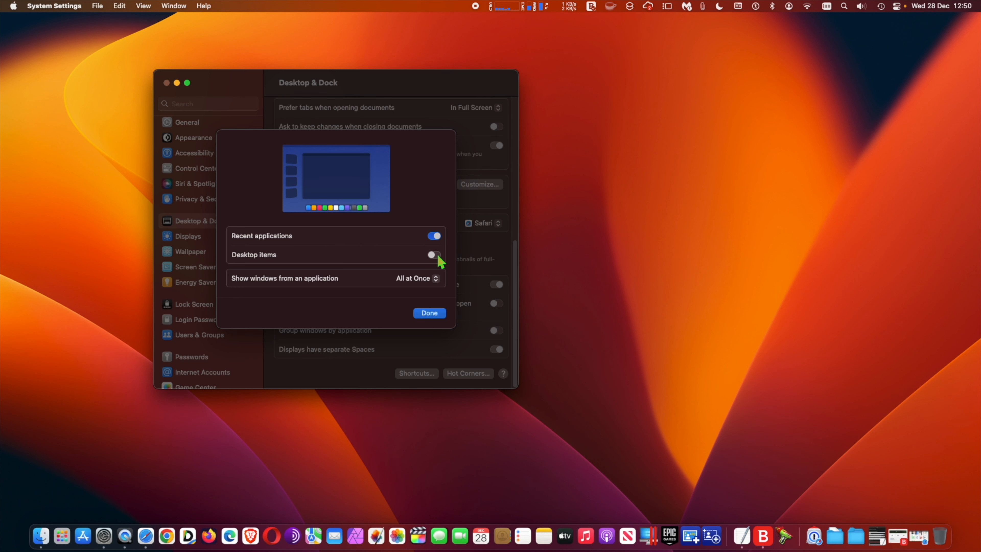
mouse_move(208, 536)
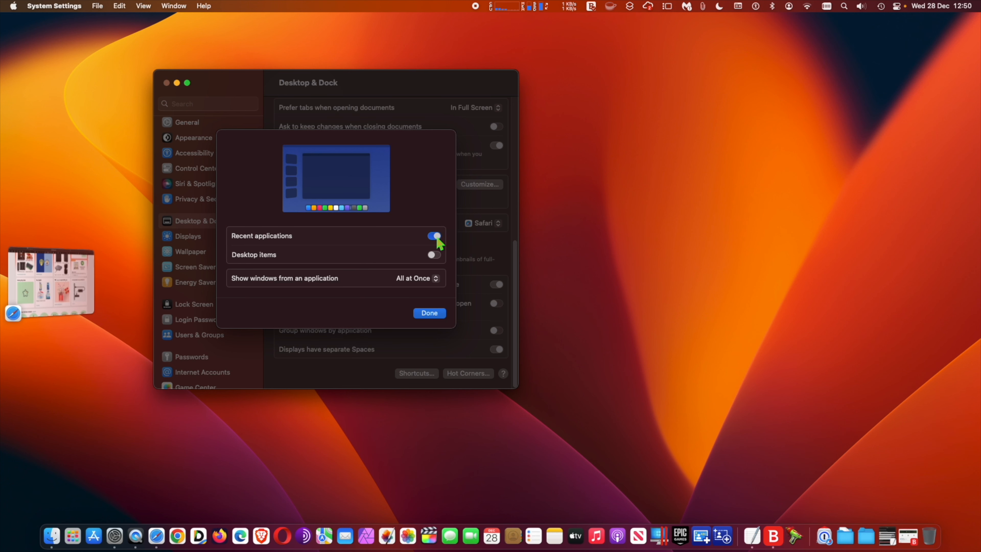
click(434, 255)
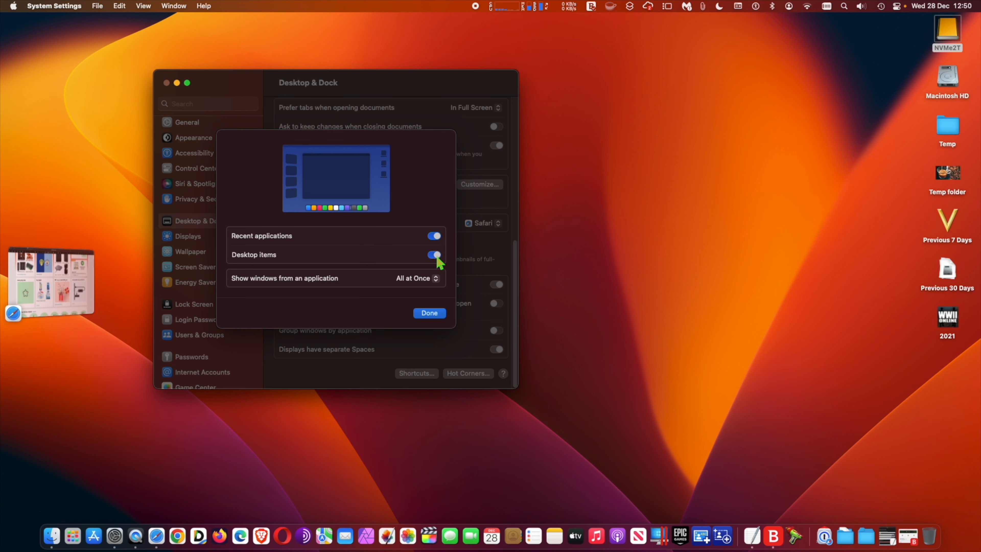
click(416, 277)
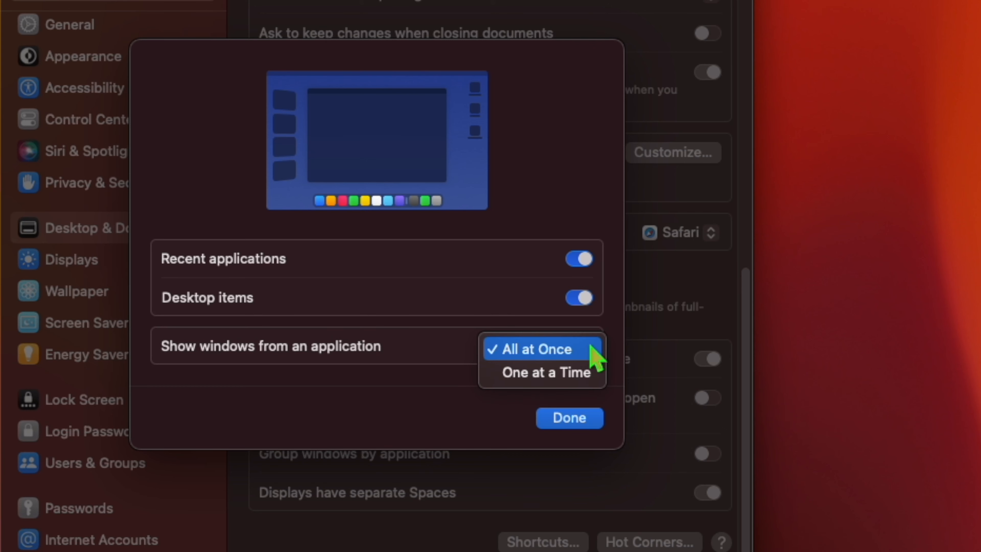
click(541, 373)
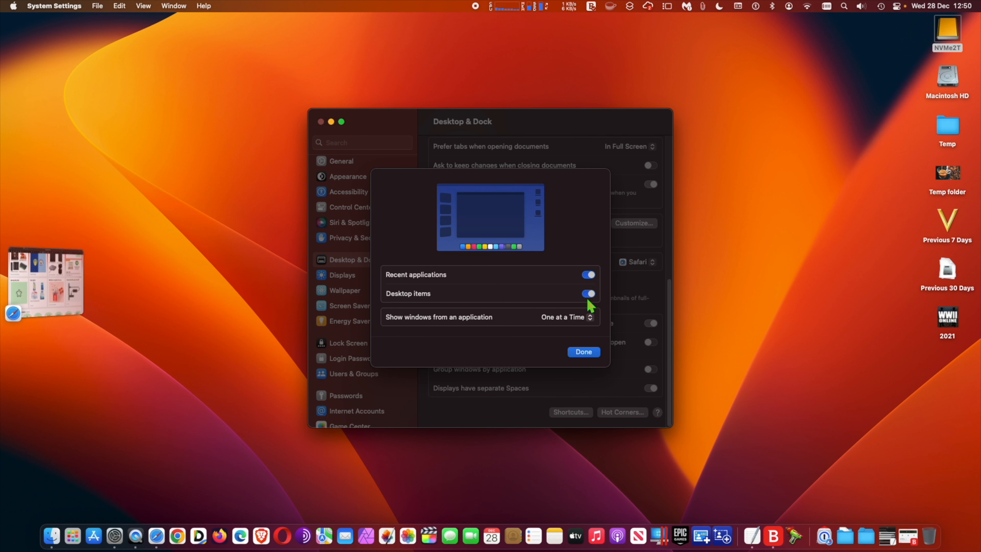
click(582, 351)
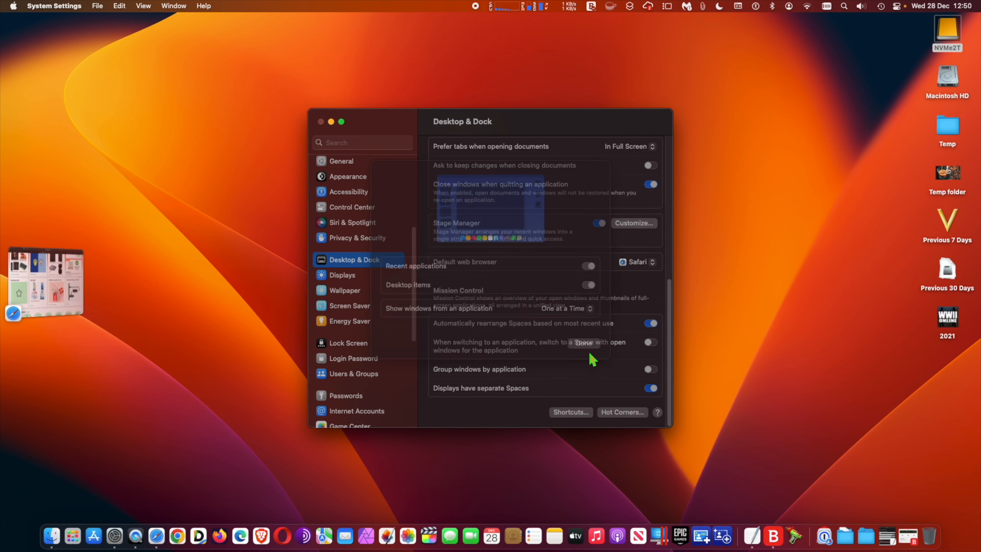